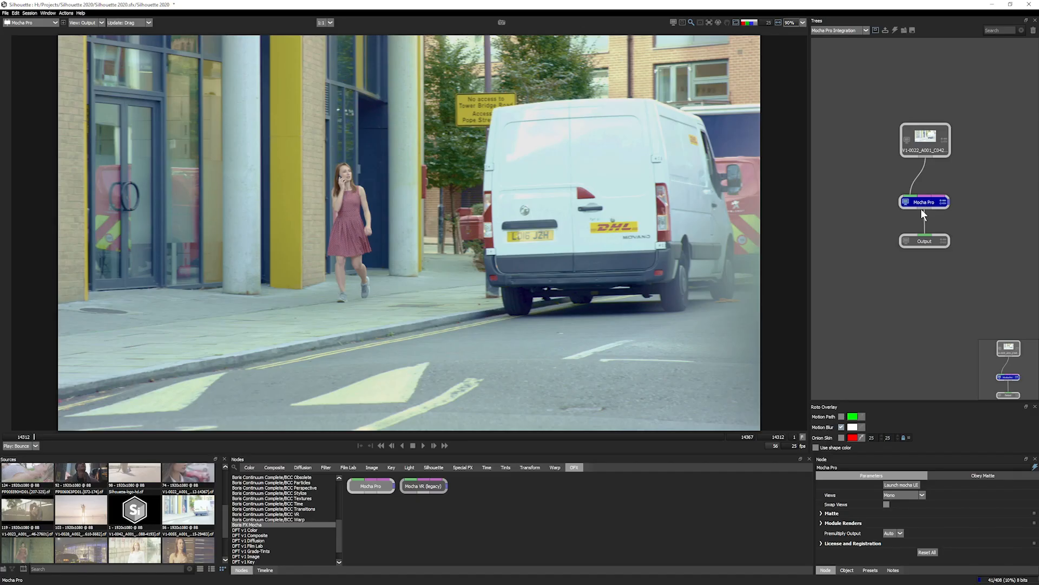
Set the Mocha Pro node's Module Renders module to Stabilize on the desert road shot
{"action": "left_click", "coordinate": [902, 485]}
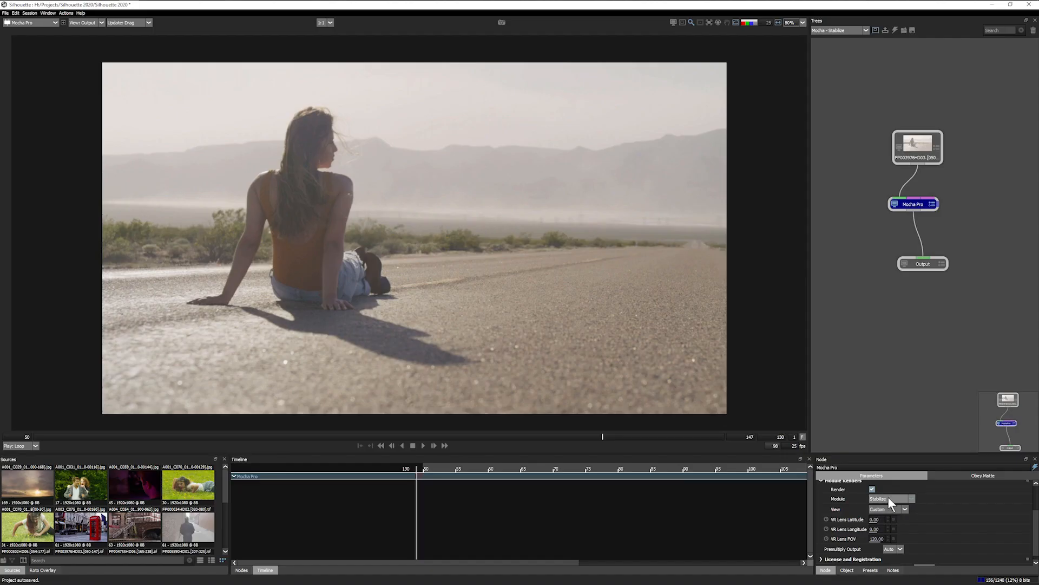
{"action": "left_click", "coordinate": [887, 498]}
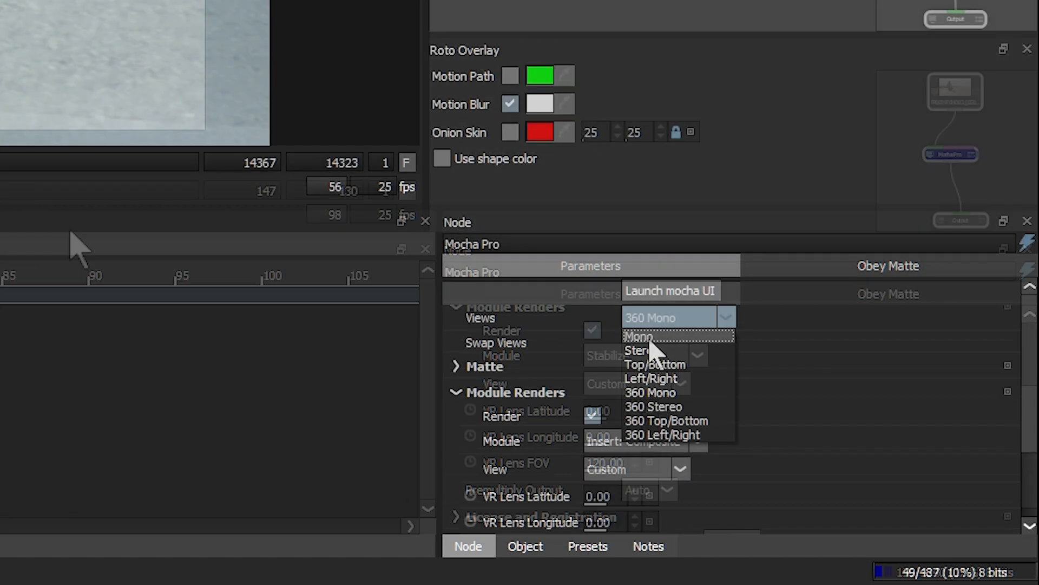
Set the node view to Mono and switch to the Mocha Tracker settings
{"action": "left_click", "coordinate": [654, 364]}
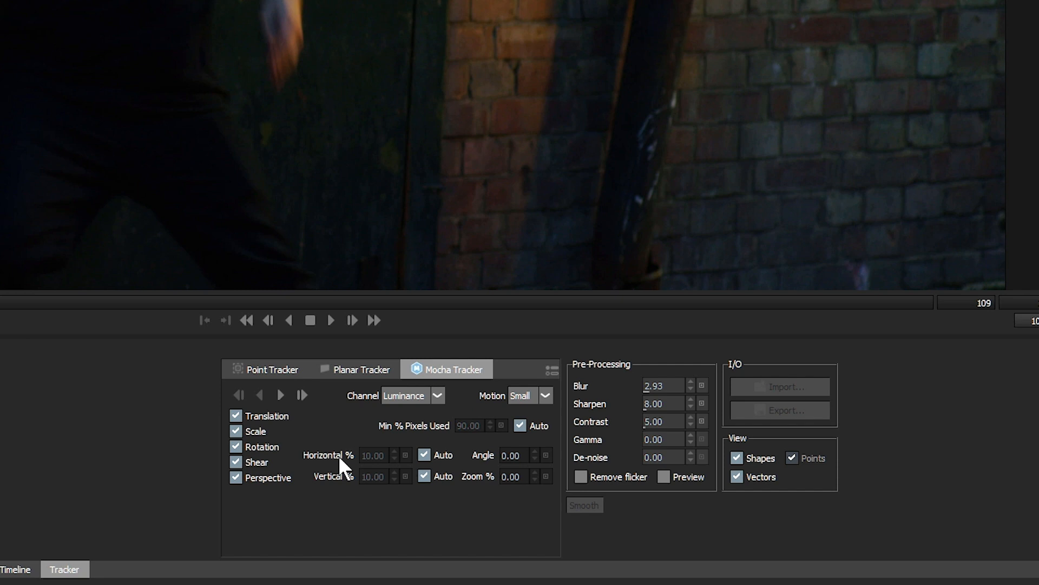
{"action": "left_click", "coordinate": [527, 396]}
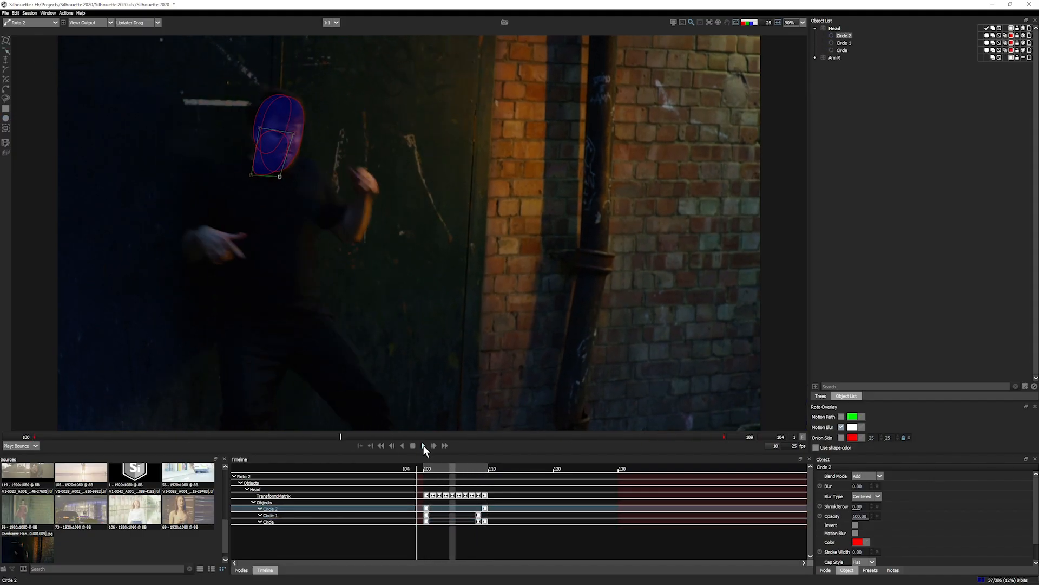
Play through the tracked Head group shapes in the timeline
{"action": "left_click", "coordinate": [403, 445]}
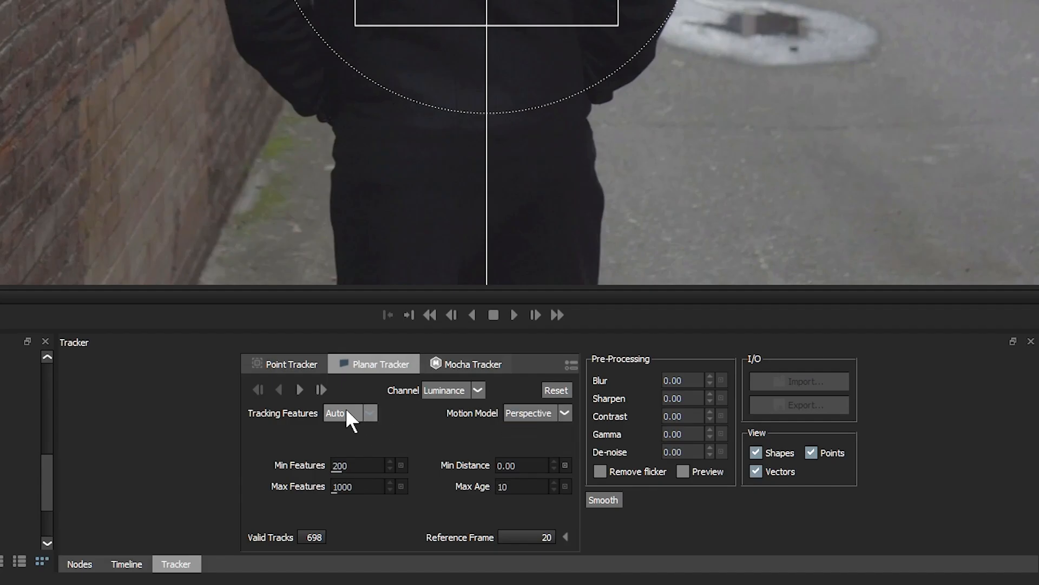
Change the tracking feature selection and choose the Arm Front Upper roto group
{"action": "left_click", "coordinate": [349, 413]}
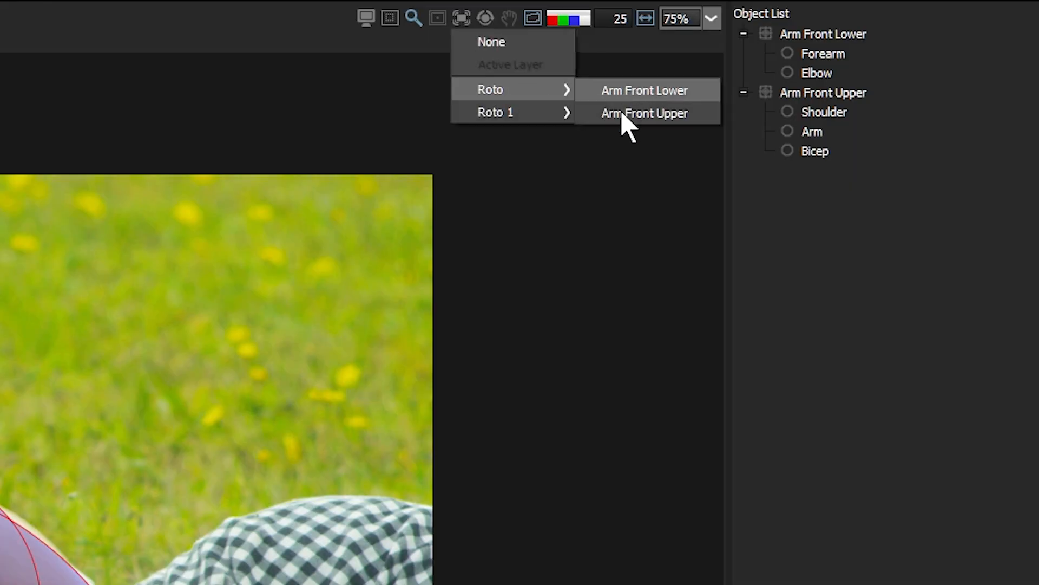
{"action": "left_click", "coordinate": [644, 113]}
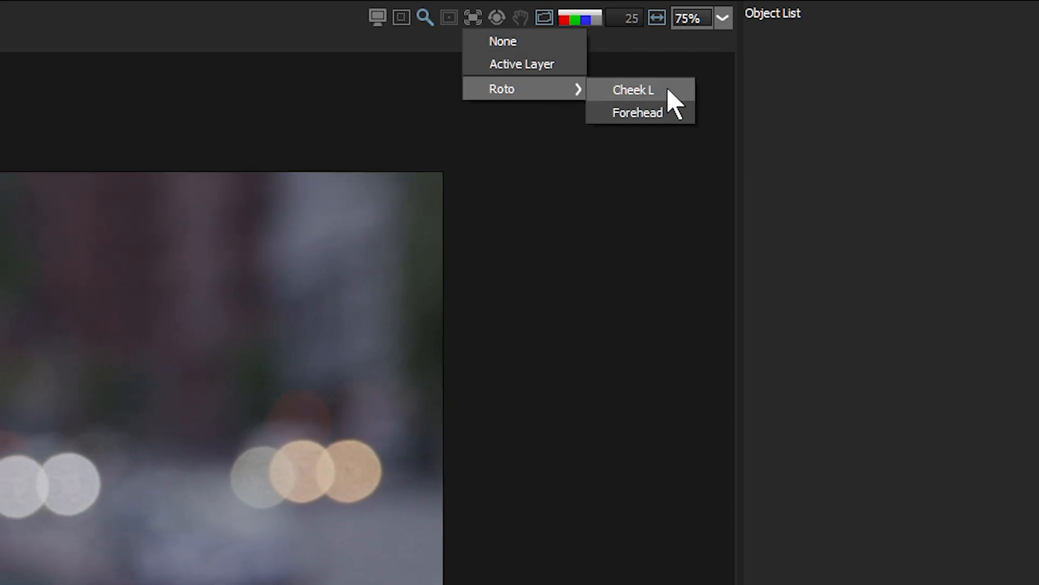
Choose the Forehead roto layer as the paint transform source
{"action": "left_click", "coordinate": [636, 112]}
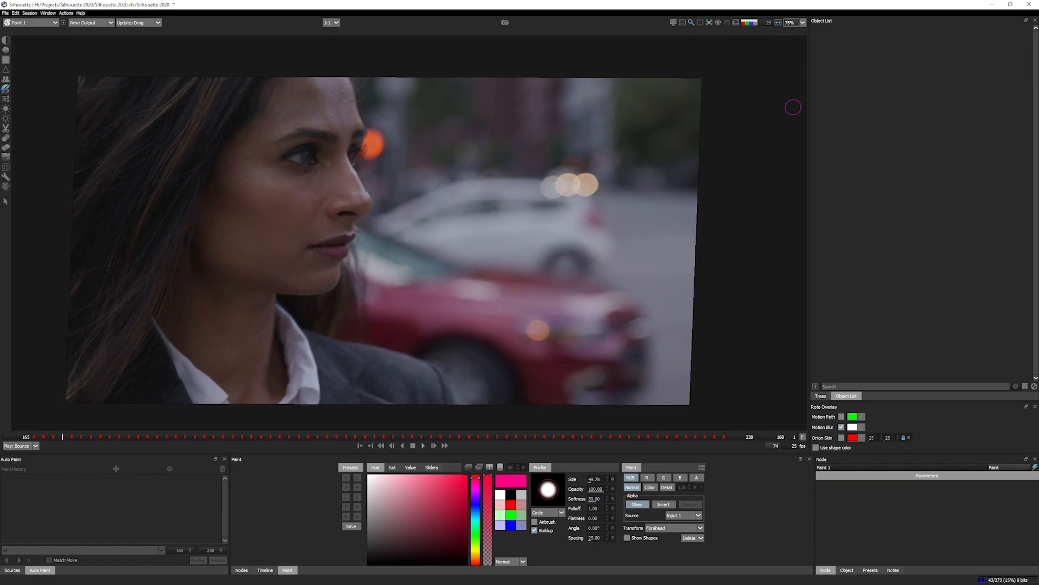